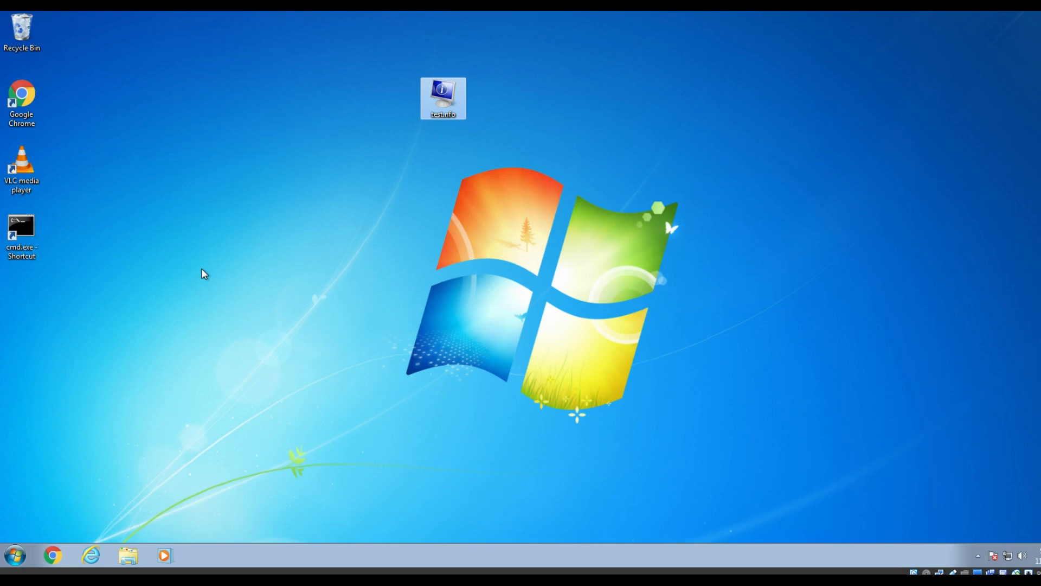
{"action": "mouse_move", "coordinate": [563, 258]}
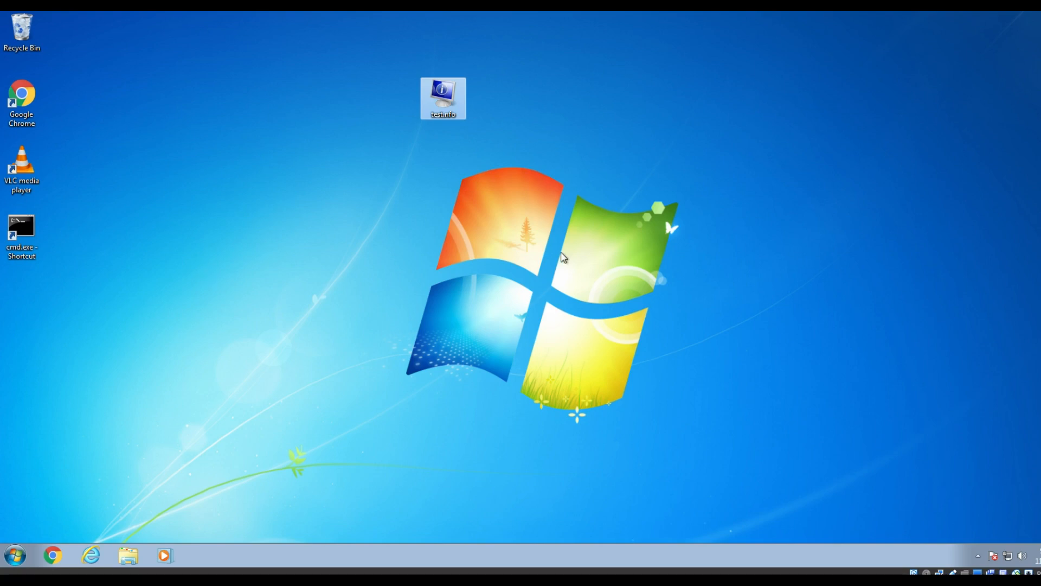
Step: Nudge the test.nfo desktop icon slightly to the left
{"action": "left_click_drag", "start_coordinate": [442, 97], "coordinate": [396, 98]}
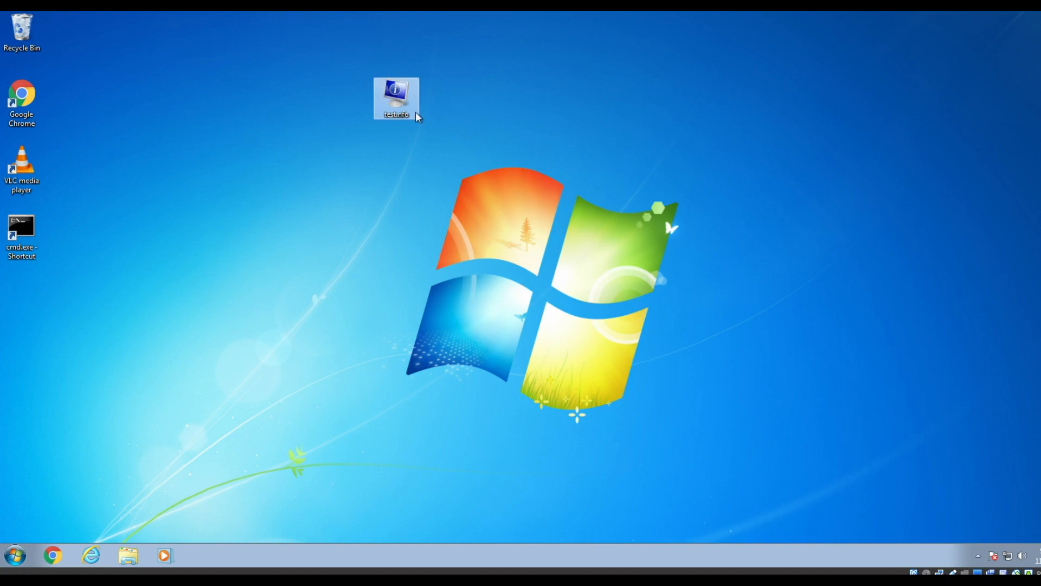
Step: Attempt to launch test.nfo and dismiss the System Information 'cannot open file' error
{"action": "double_click", "coordinate": [396, 98]}
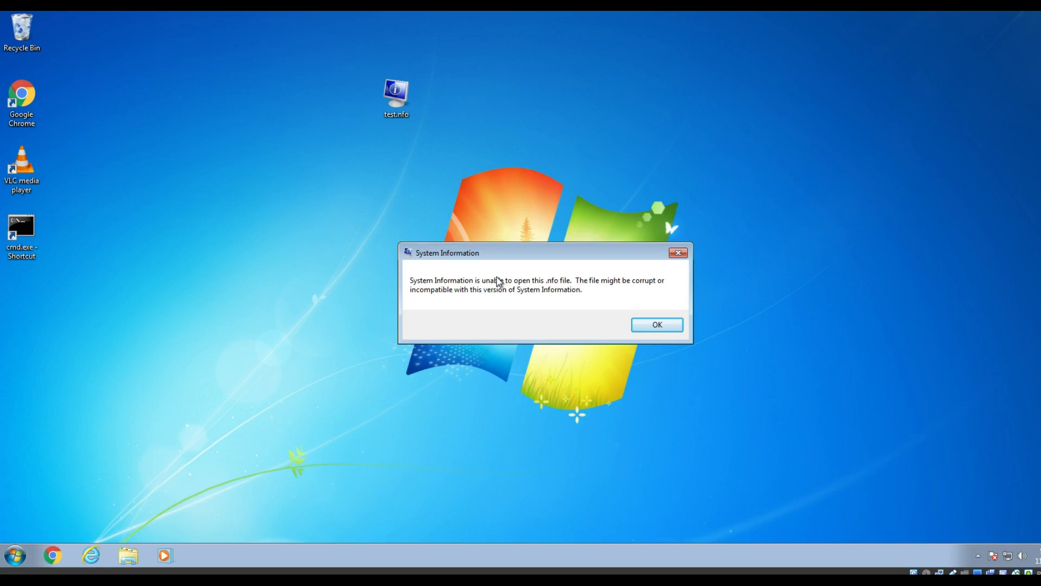
{"action": "mouse_move", "coordinate": [549, 295]}
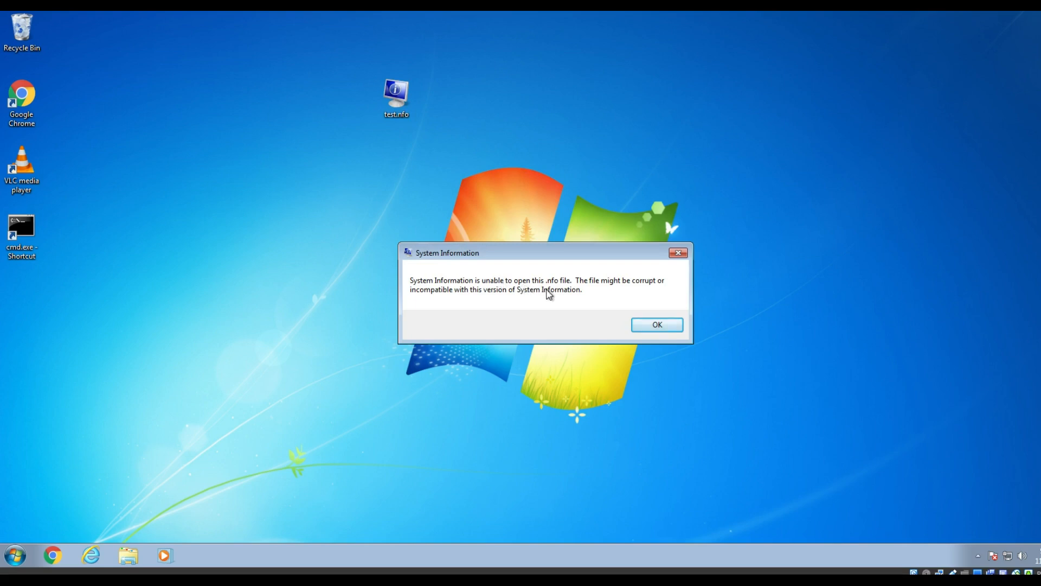
{"action": "mouse_move", "coordinate": [476, 300]}
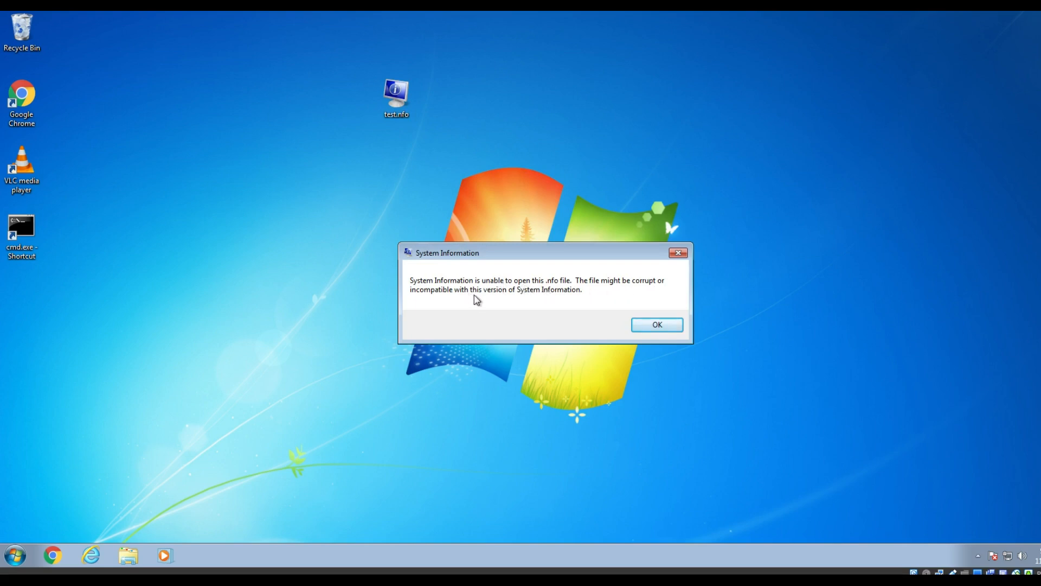
{"action": "mouse_move", "coordinate": [656, 324]}
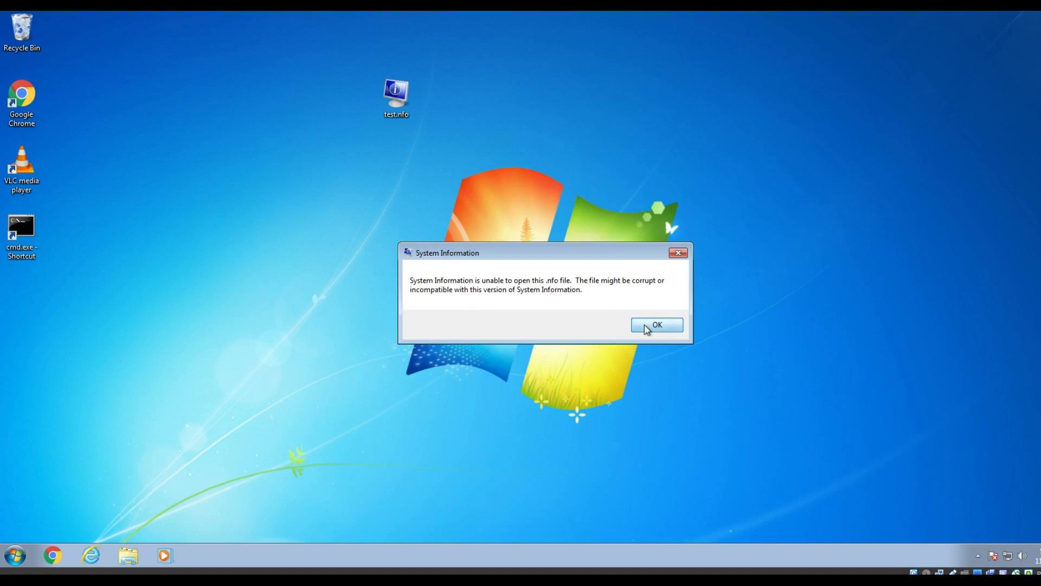
{"action": "left_click", "coordinate": [656, 324]}
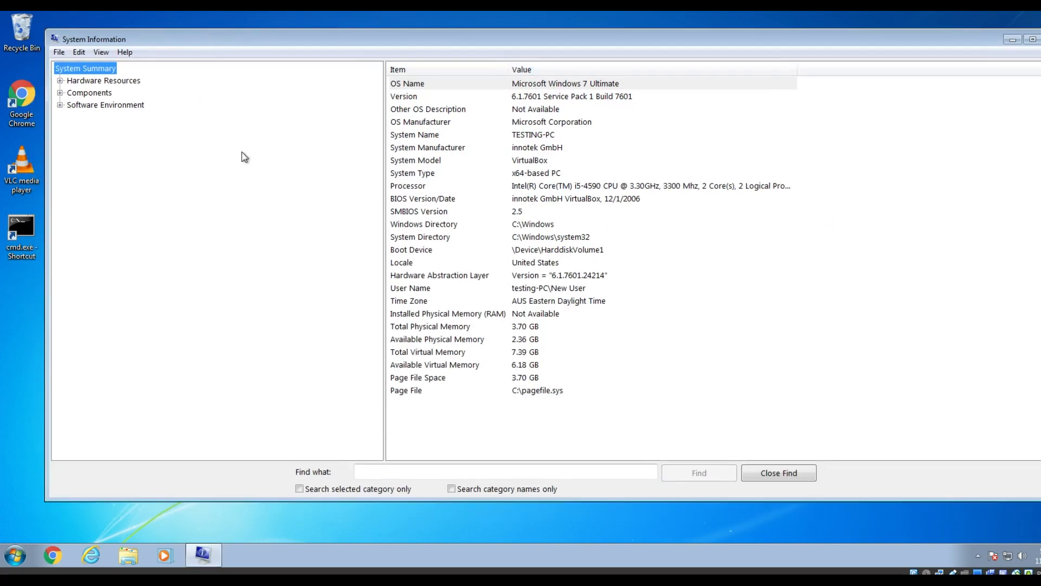
{"action": "mouse_move", "coordinate": [595, 237]}
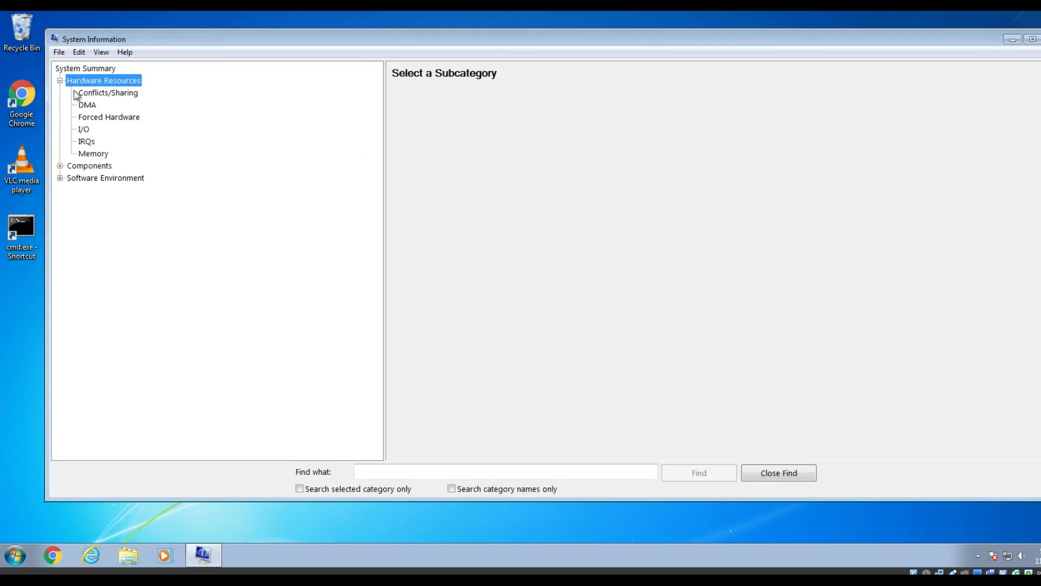
Step: Glance at the DMA hardware resources, then close System Information back to the desktop
{"action": "left_click", "coordinate": [87, 104]}
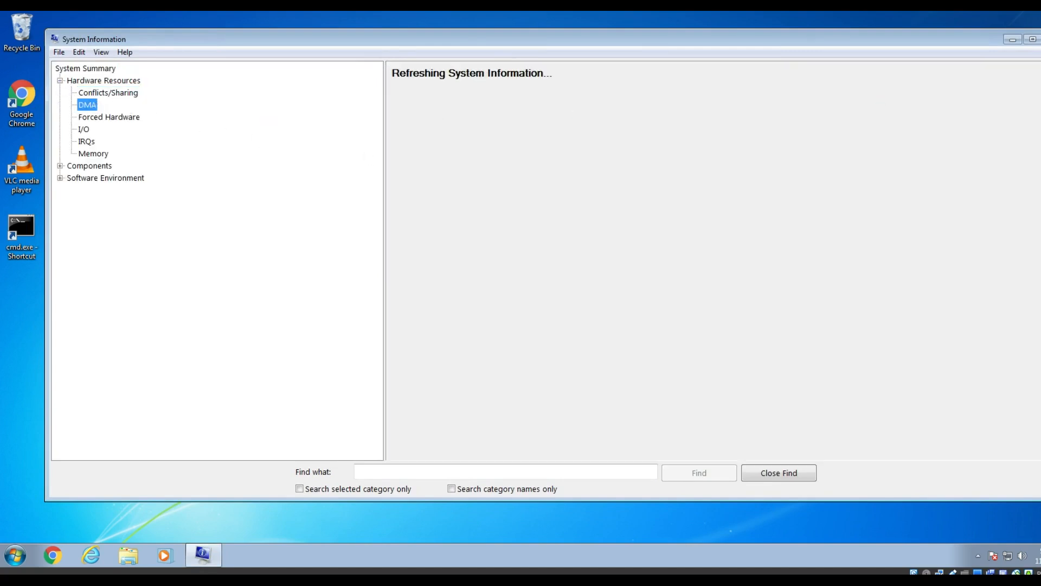
{"action": "left_click", "coordinate": [1033, 39]}
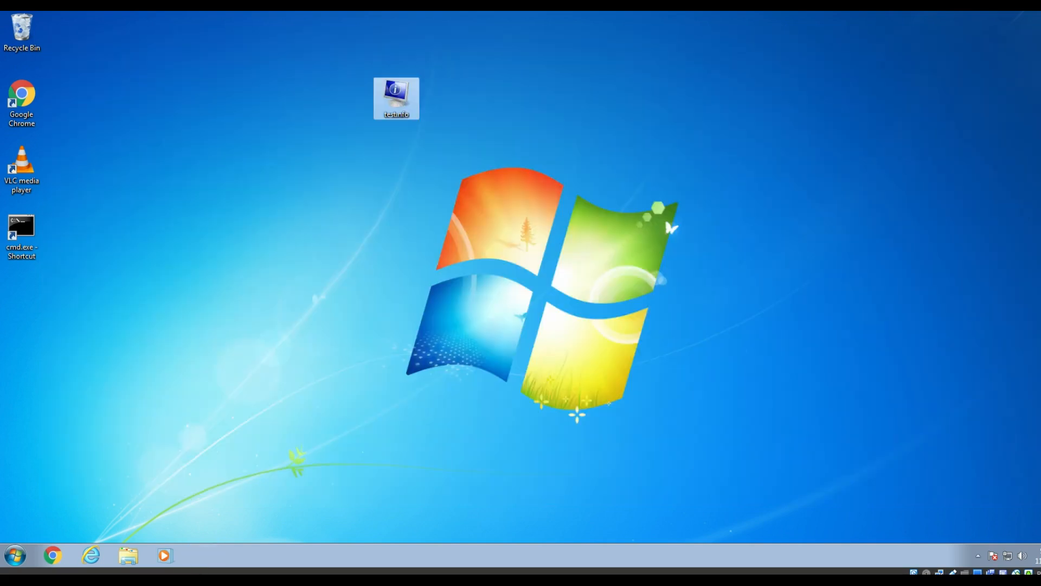
{"action": "left_click", "coordinate": [464, 134]}
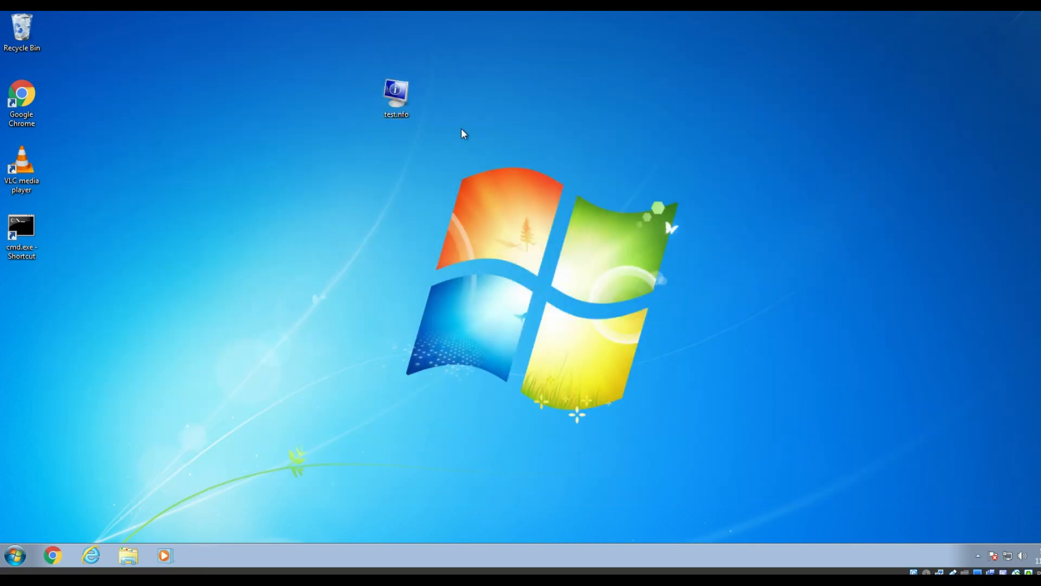
{"action": "left_click", "coordinate": [396, 98]}
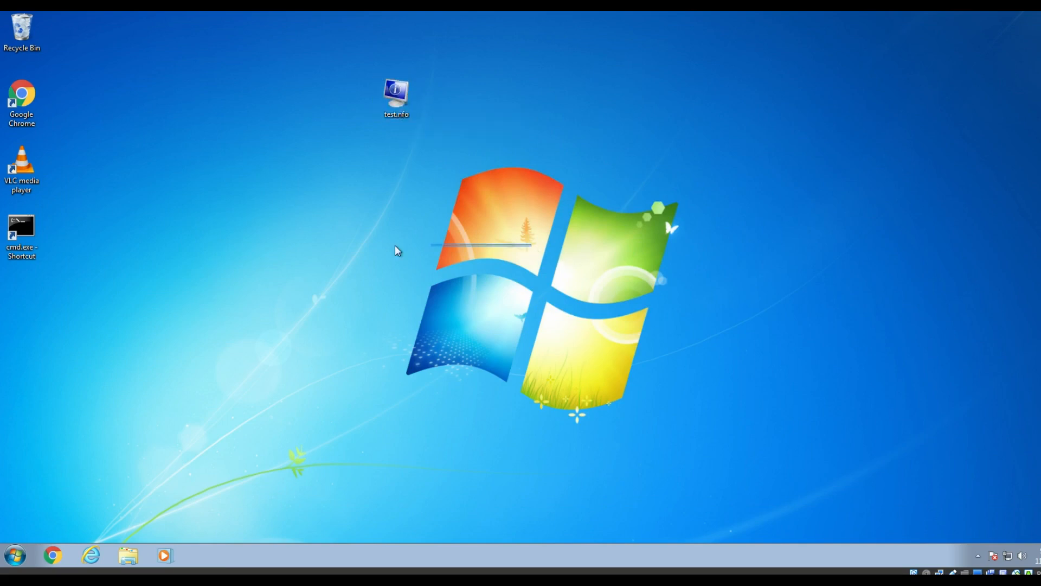
{"action": "mouse_move", "coordinate": [657, 234]}
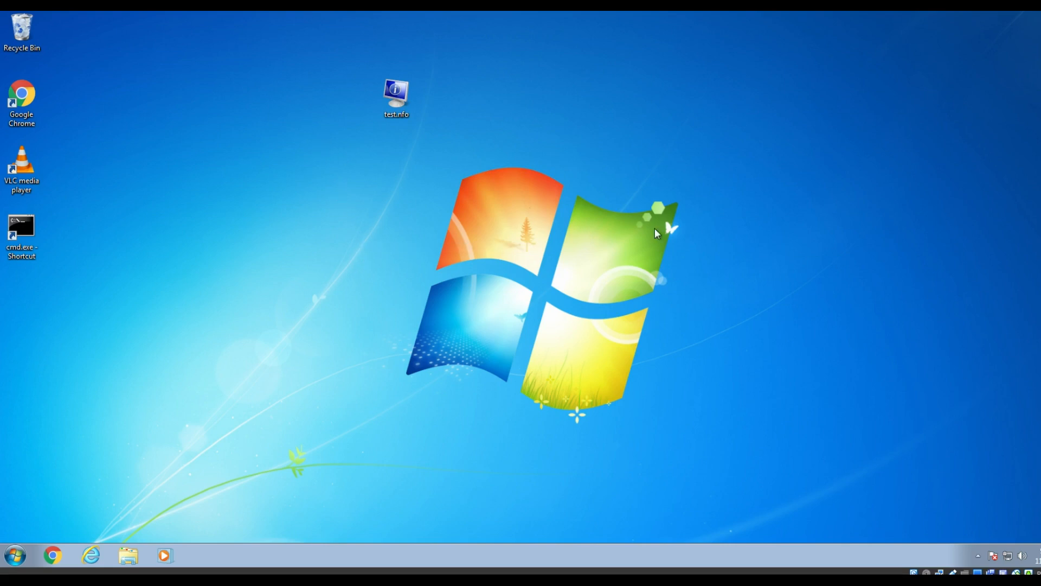
{"action": "left_click", "coordinate": [395, 97]}
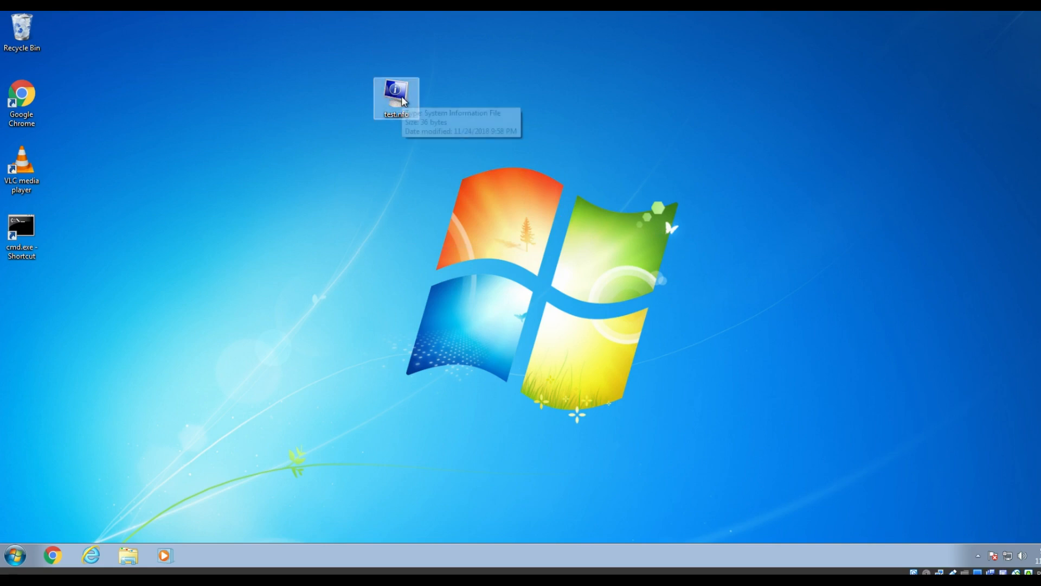
{"action": "right_click", "coordinate": [396, 97]}
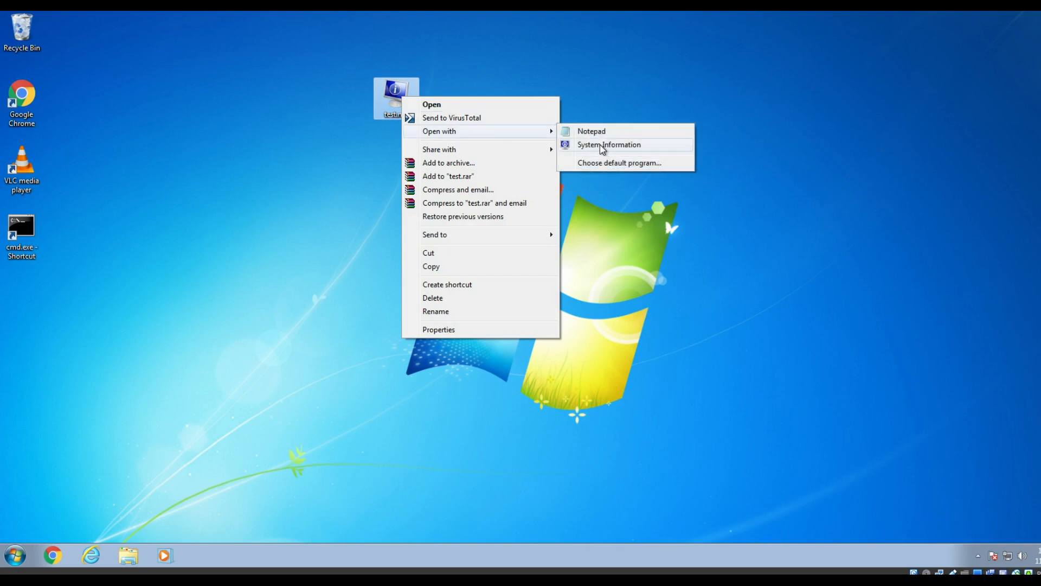
{"action": "mouse_move", "coordinate": [624, 155]}
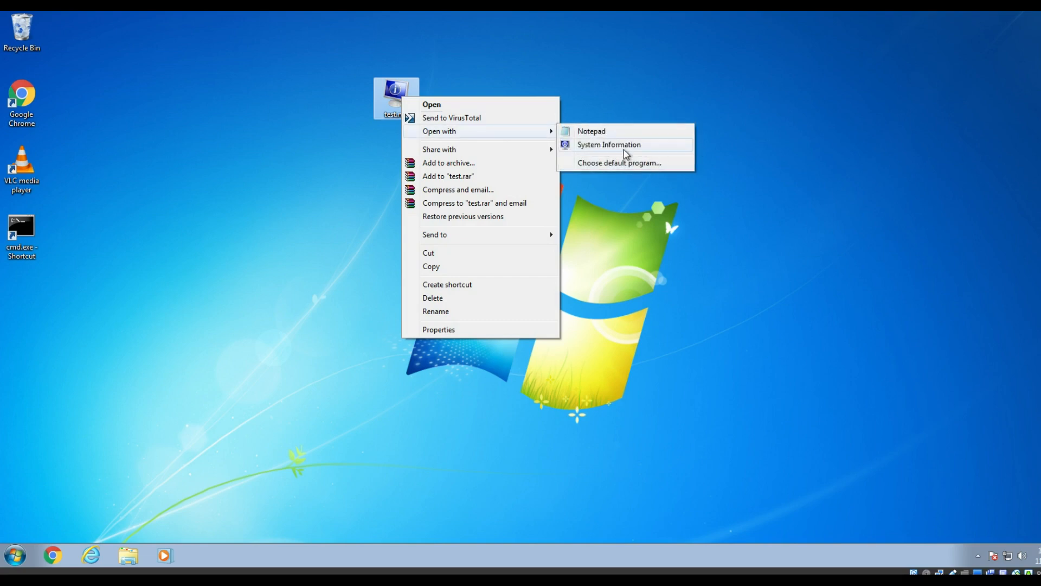
Step: Request 'Choose default program...' for test.nfo from its Open with menu
{"action": "left_click", "coordinate": [617, 162]}
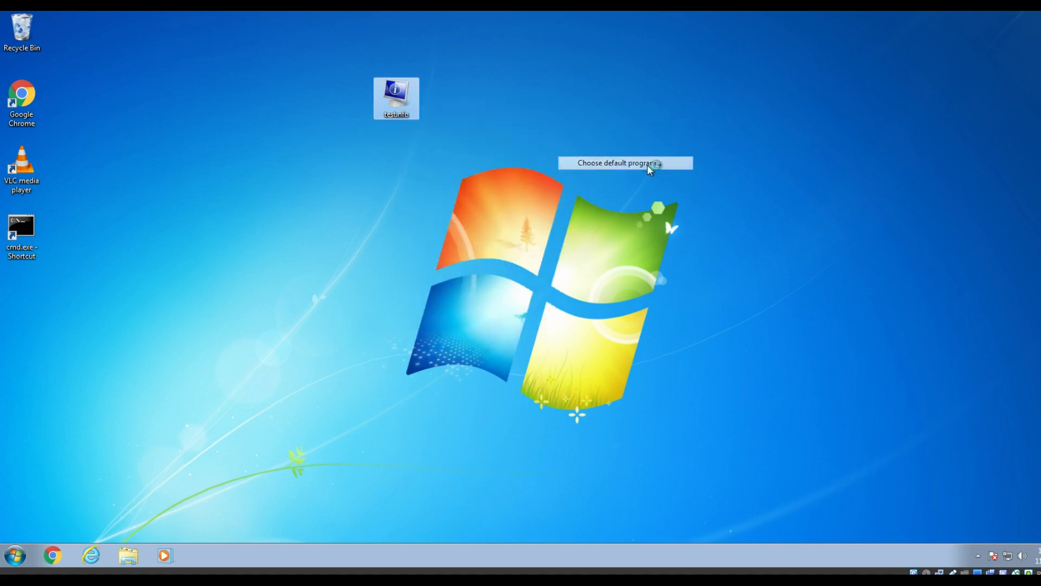
Step: Select Notepad with 'Always use the selected program' kept on, making it the .nfo default
{"action": "left_click", "coordinate": [620, 163]}
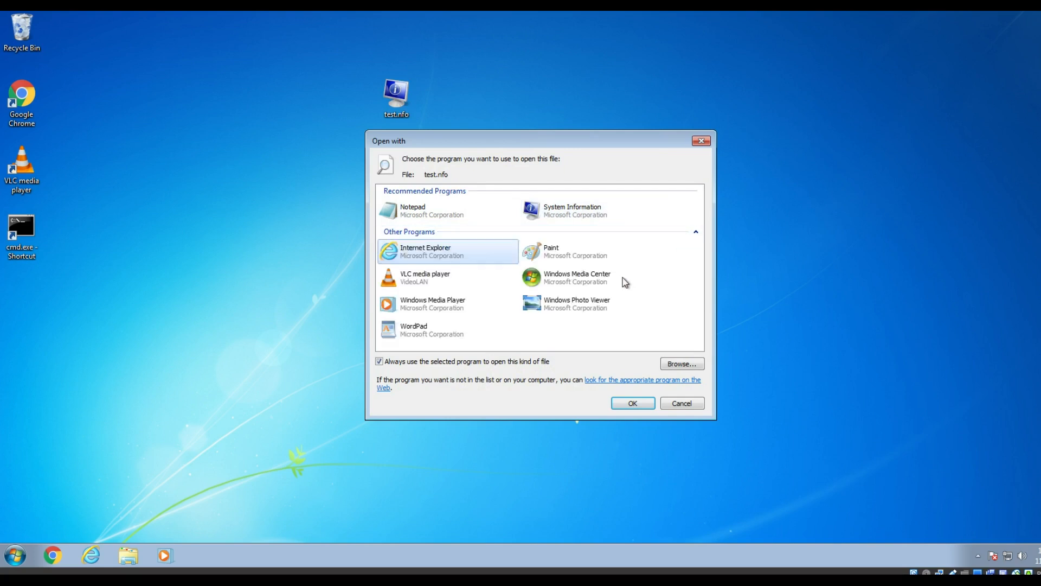
{"action": "mouse_move", "coordinate": [468, 326]}
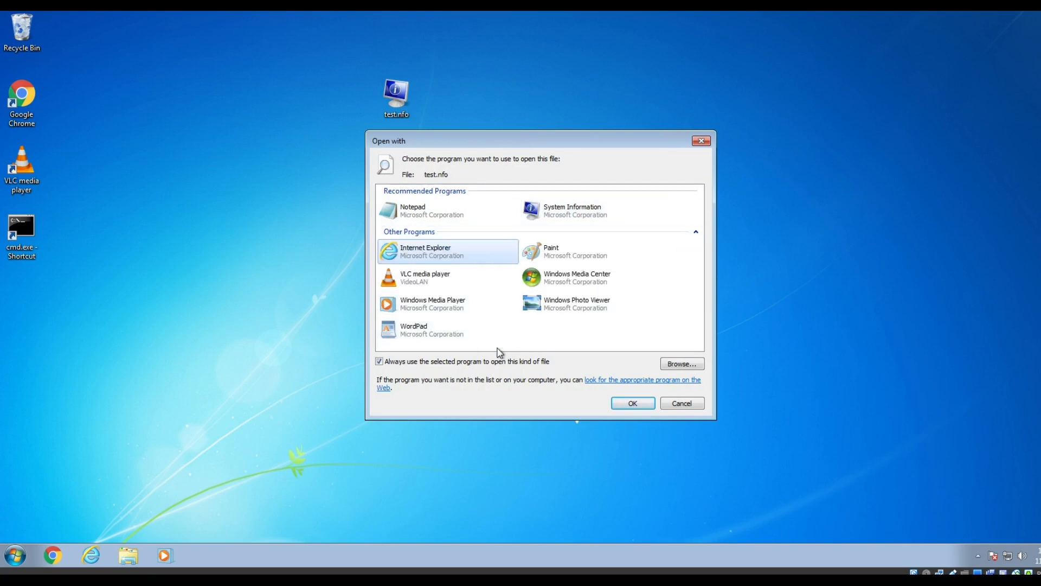
{"action": "mouse_move", "coordinate": [565, 303]}
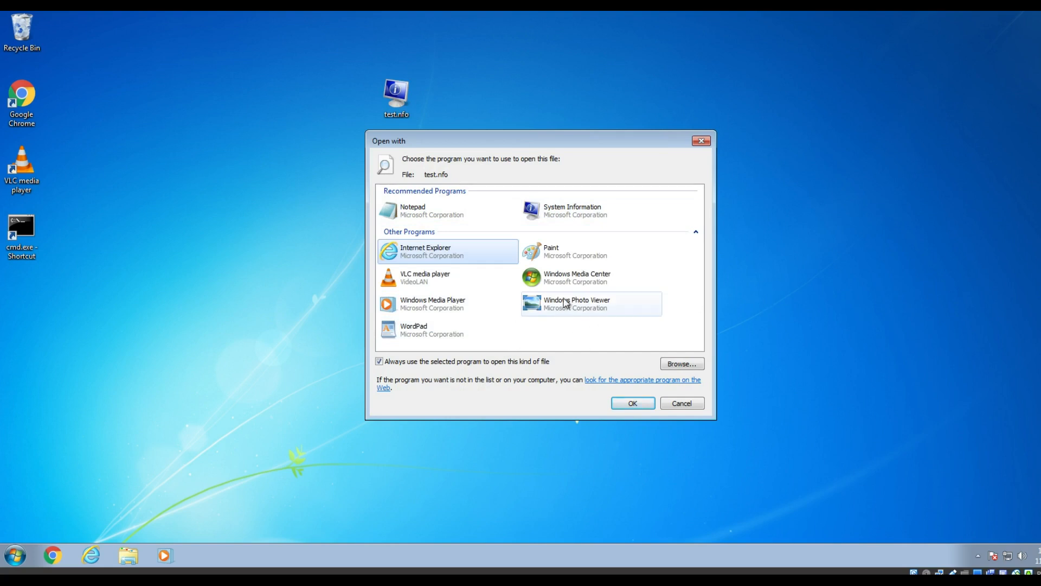
{"action": "mouse_move", "coordinate": [448, 210]}
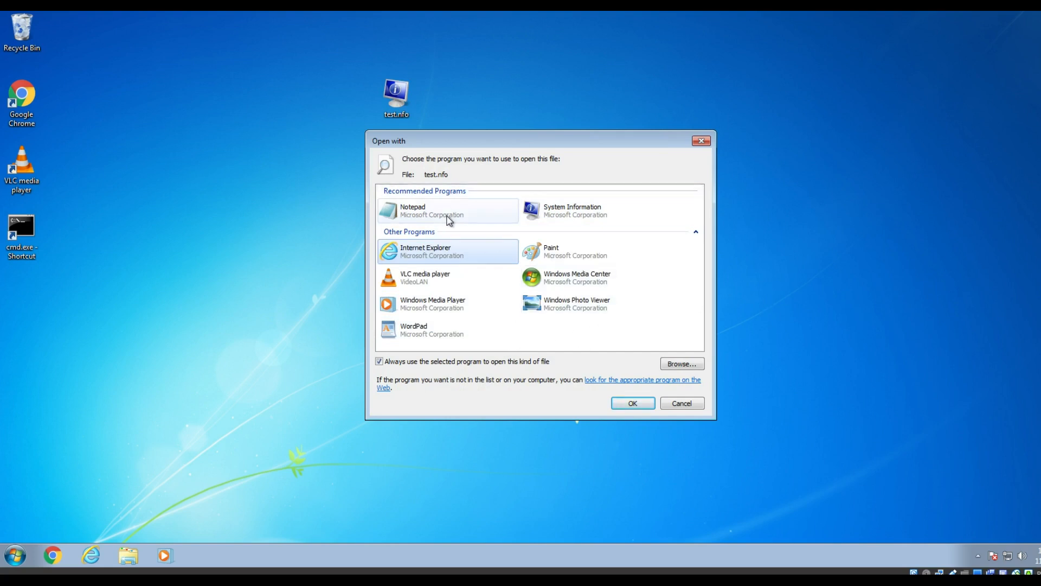
{"action": "left_click", "coordinate": [447, 211]}
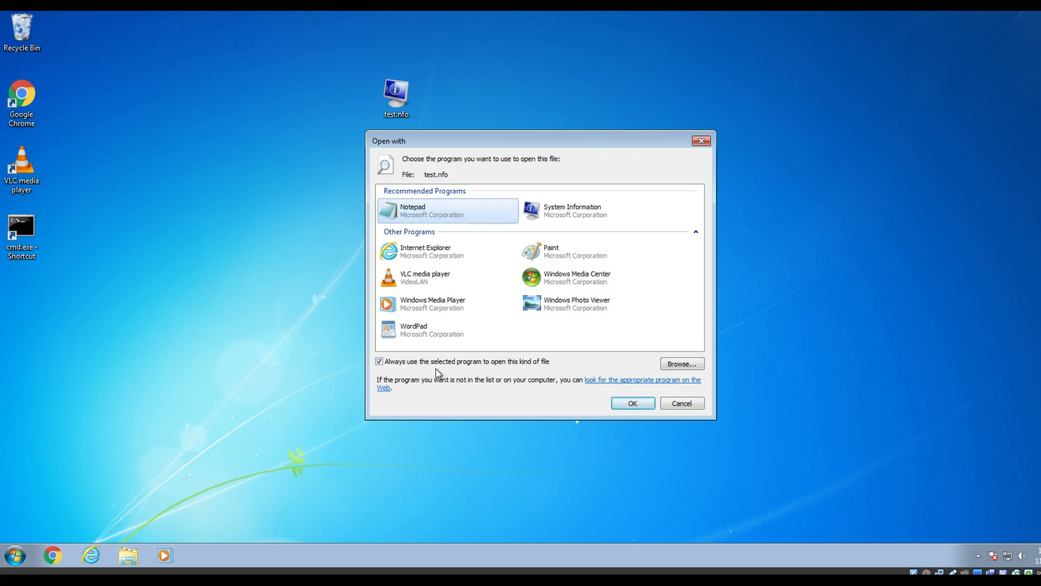
{"action": "mouse_move", "coordinate": [506, 370]}
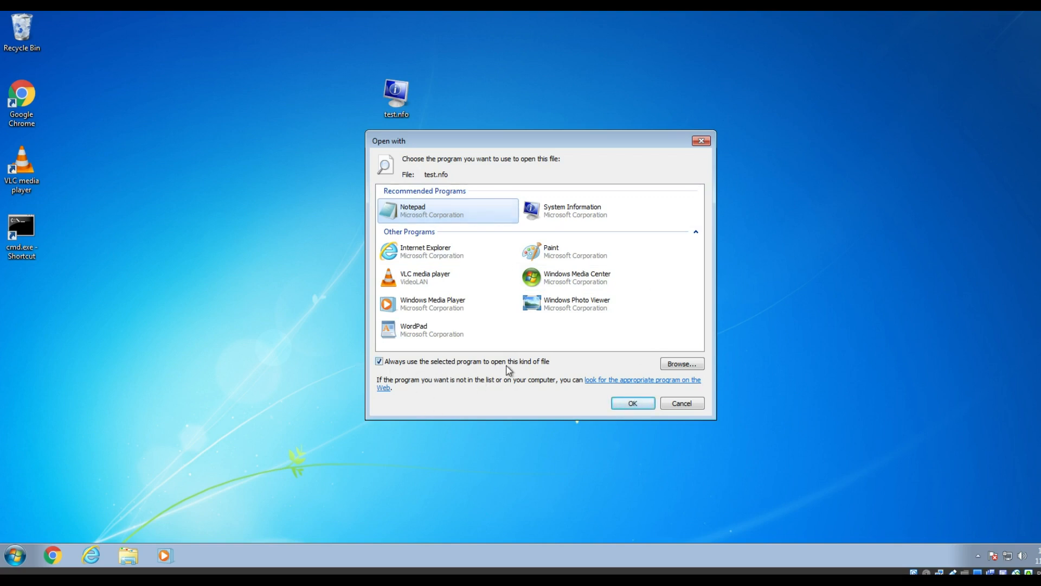
{"action": "left_click", "coordinate": [631, 403]}
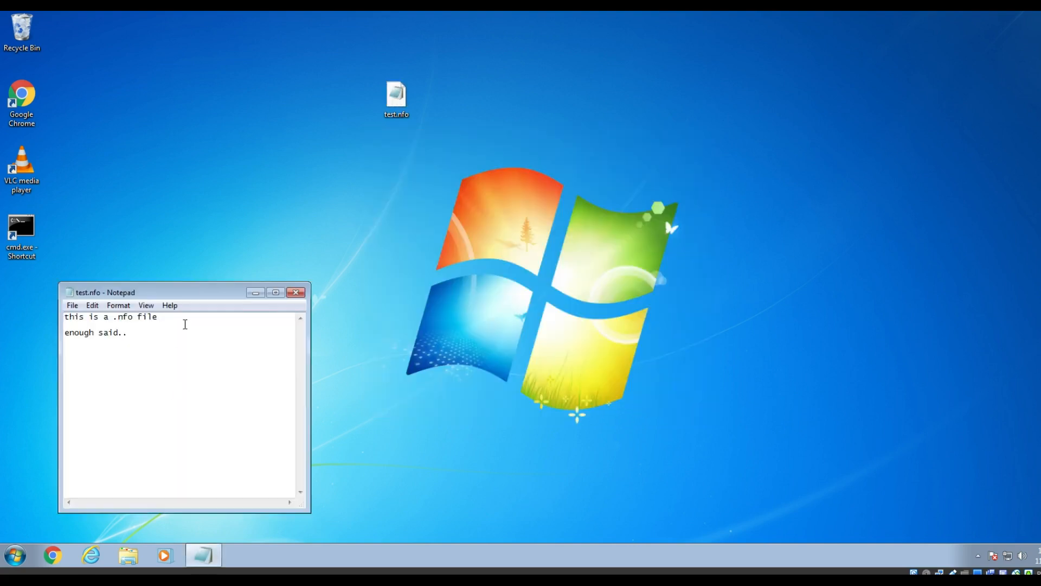
Step: Center the Notepad window to read test.nfo's text, then close Notepad
{"action": "left_click_drag", "start_coordinate": [104, 291], "coordinate": [496, 140]}
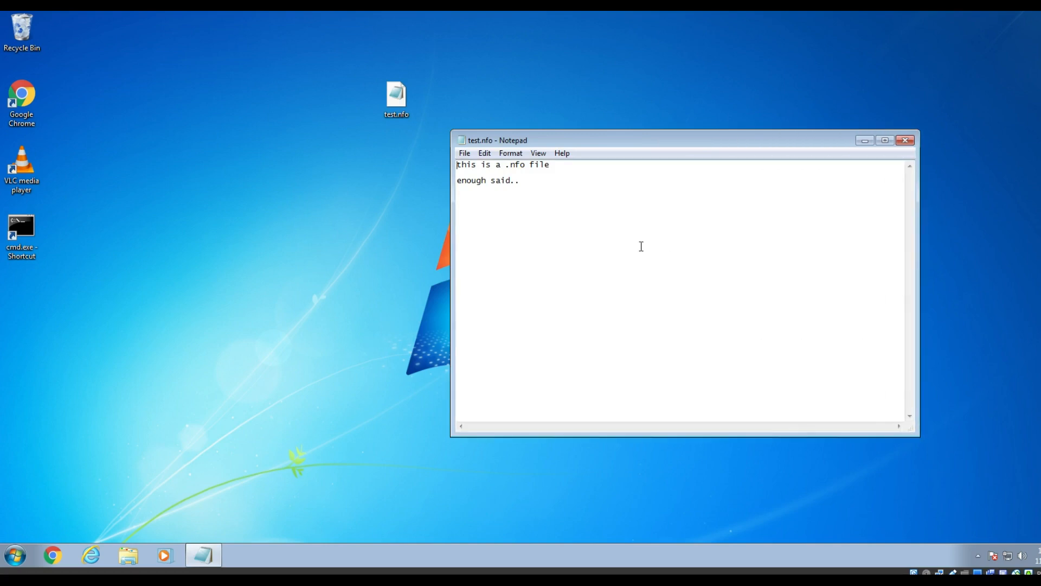
{"action": "left_click", "coordinate": [905, 140]}
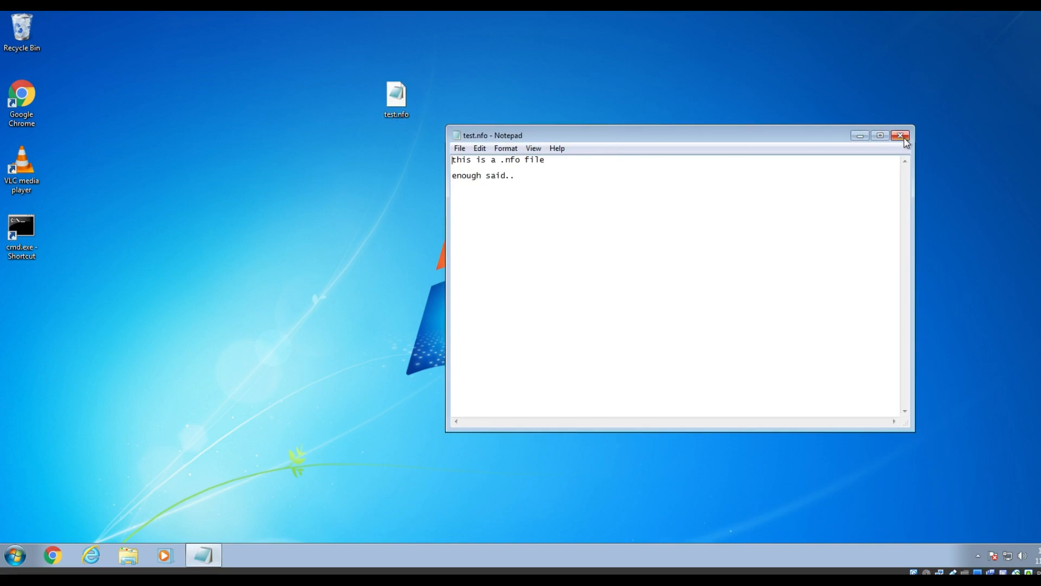
{"action": "left_click", "coordinate": [901, 136]}
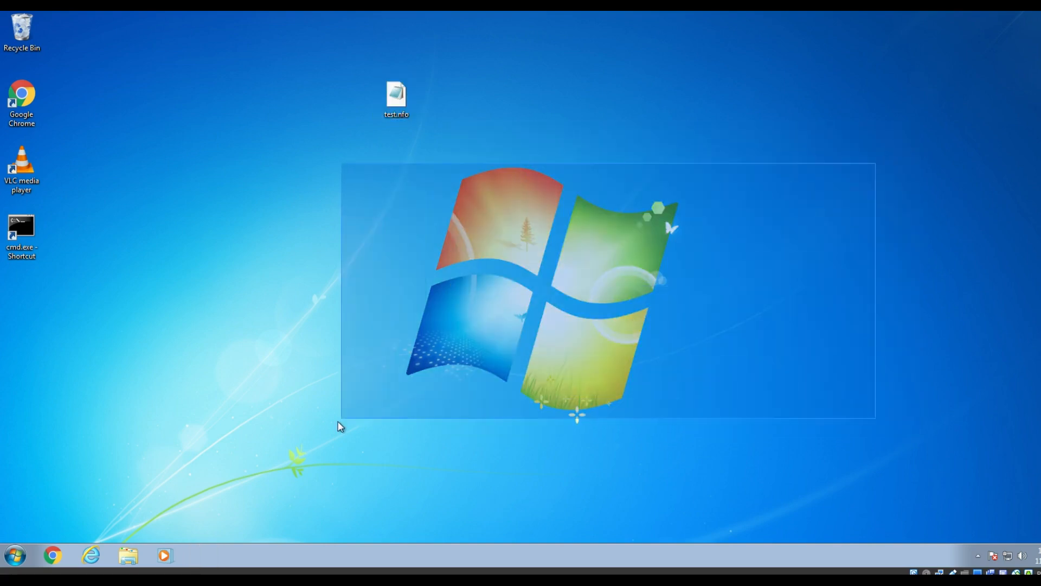
{"action": "left_click_drag", "start_coordinate": [339, 425], "coordinate": [232, 477]}
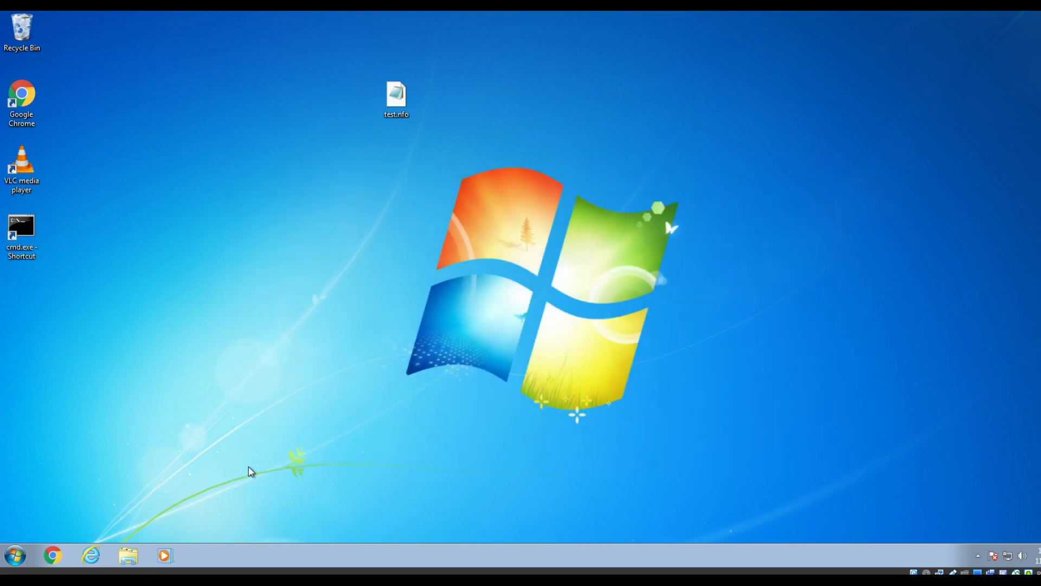
{"action": "mouse_move", "coordinate": [758, 169]}
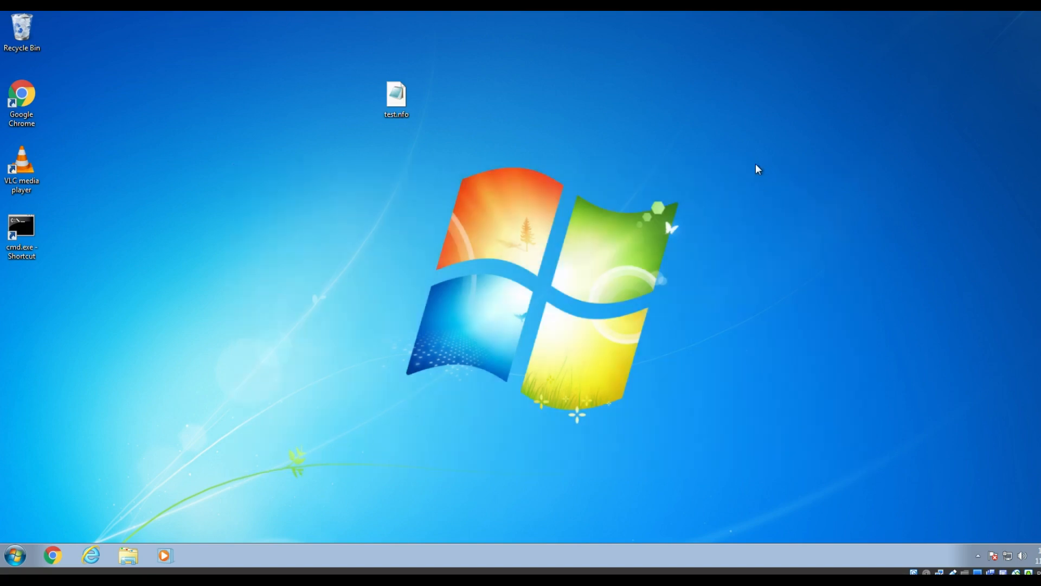
{"action": "left_click", "coordinate": [21, 170]}
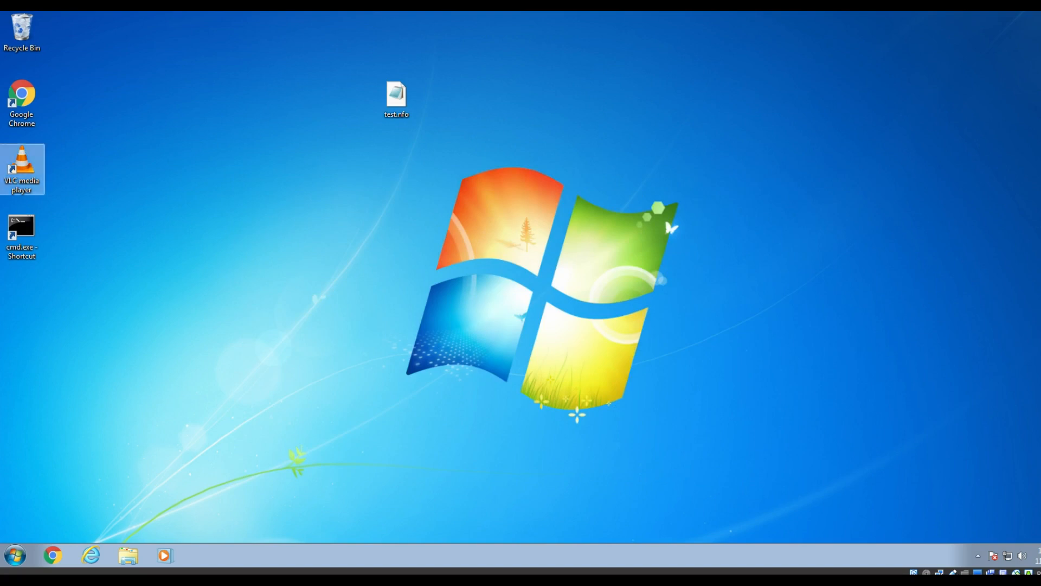